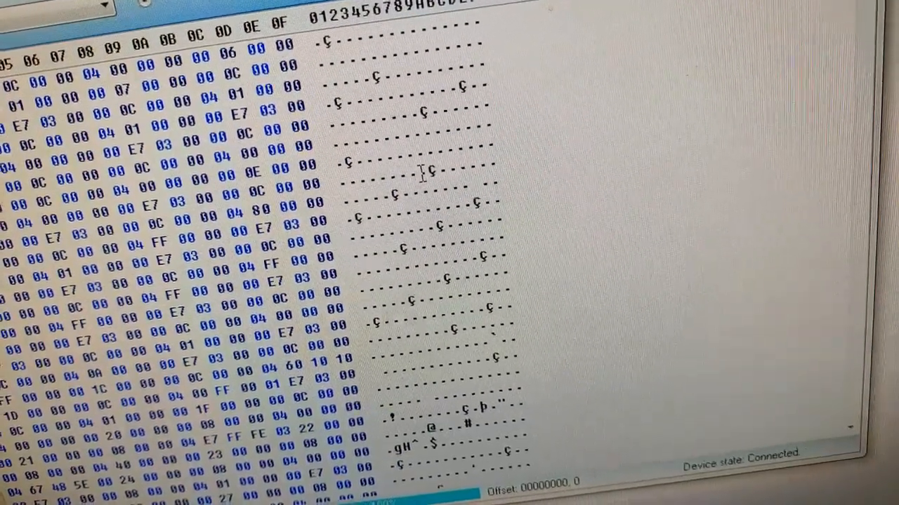
# Run the HxD comparison of BIOS1.bin with BIOS2.bin and acknowledge the 'files are identical' message
pyautogui.scroll(-3)
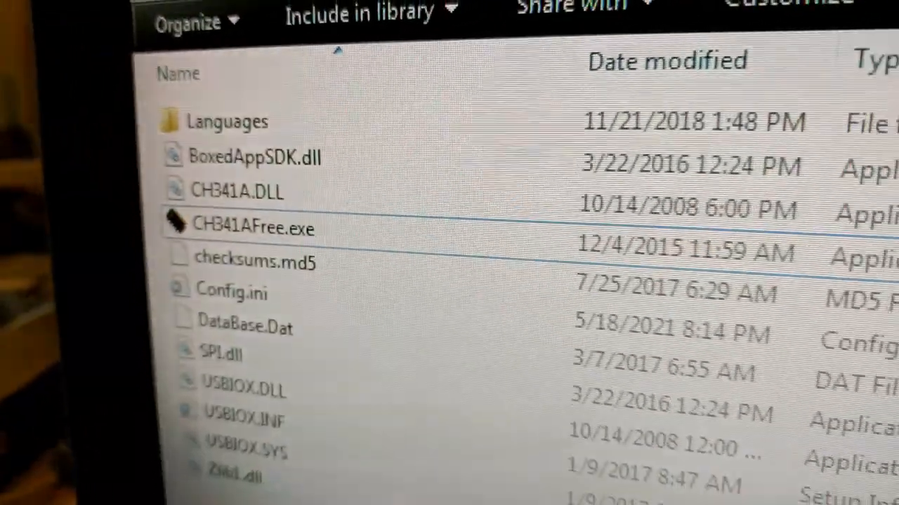
pyautogui.scroll(-3)
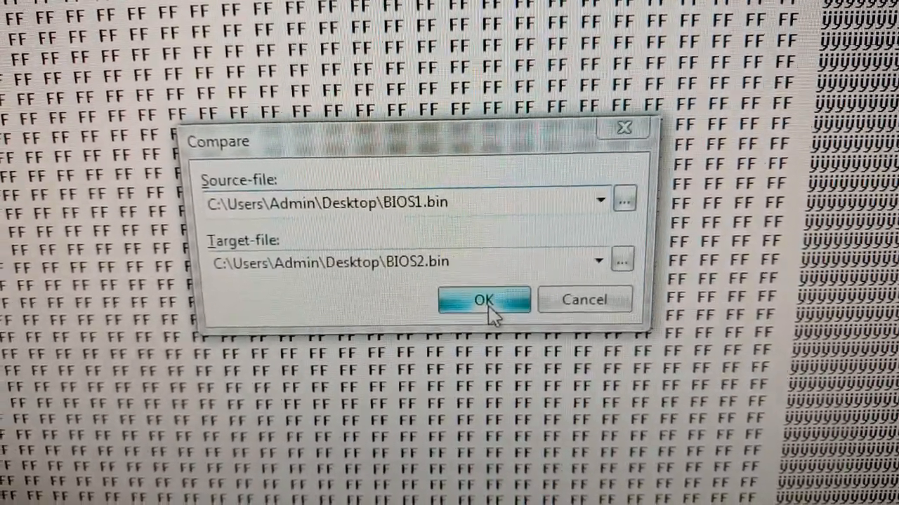
pyautogui.click(482, 300)
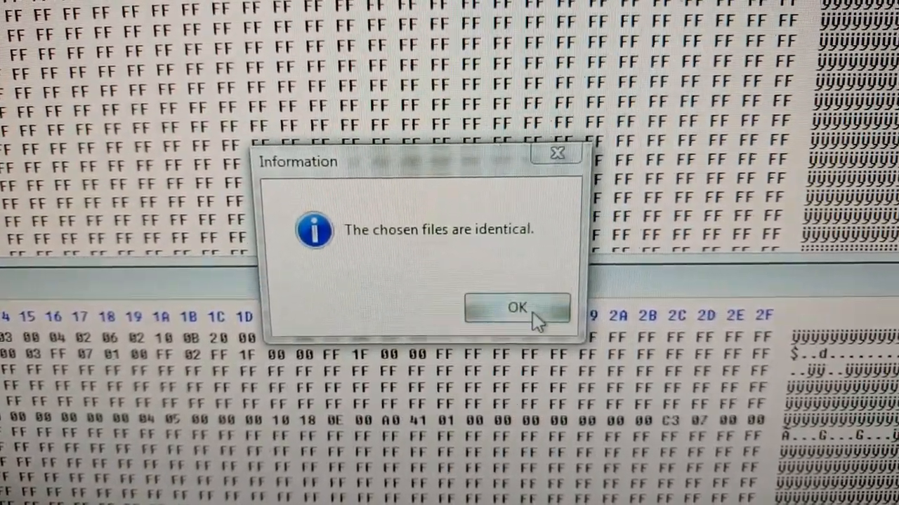
pyautogui.click(517, 309)
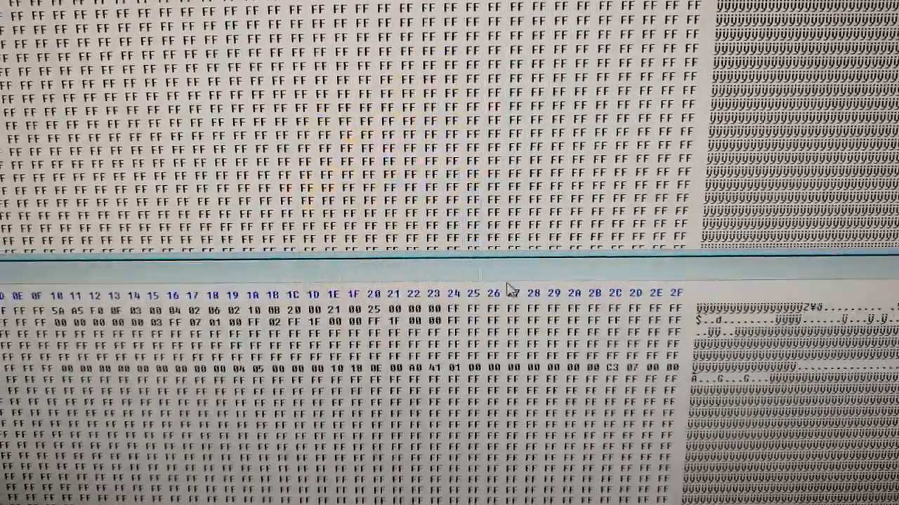